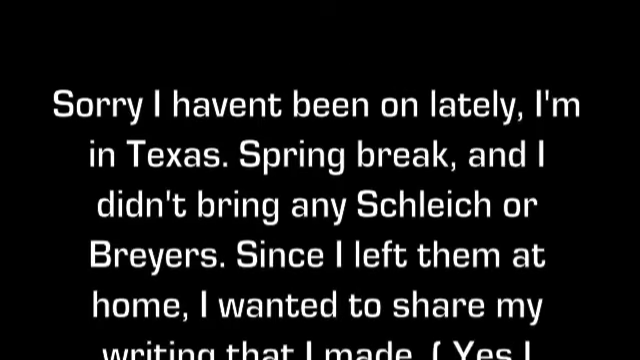
scroll(down, 3)
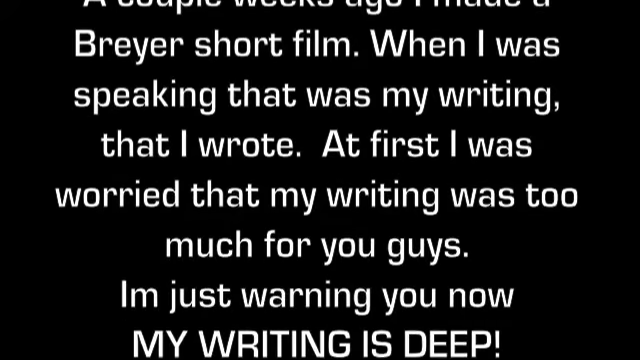
scroll(up, 3)
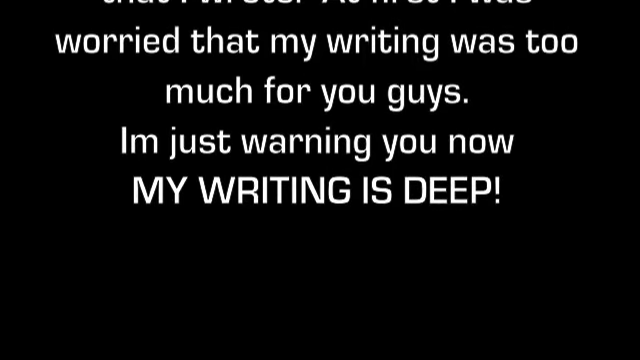
scroll(up, 3)
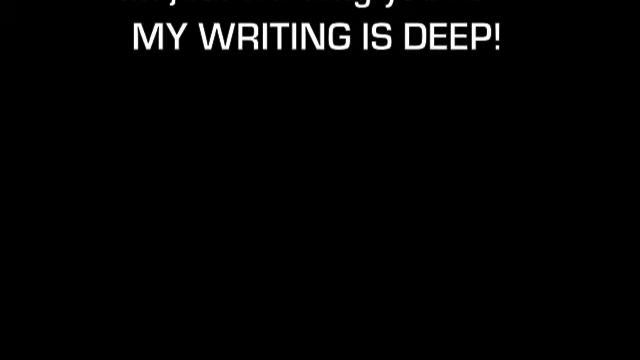